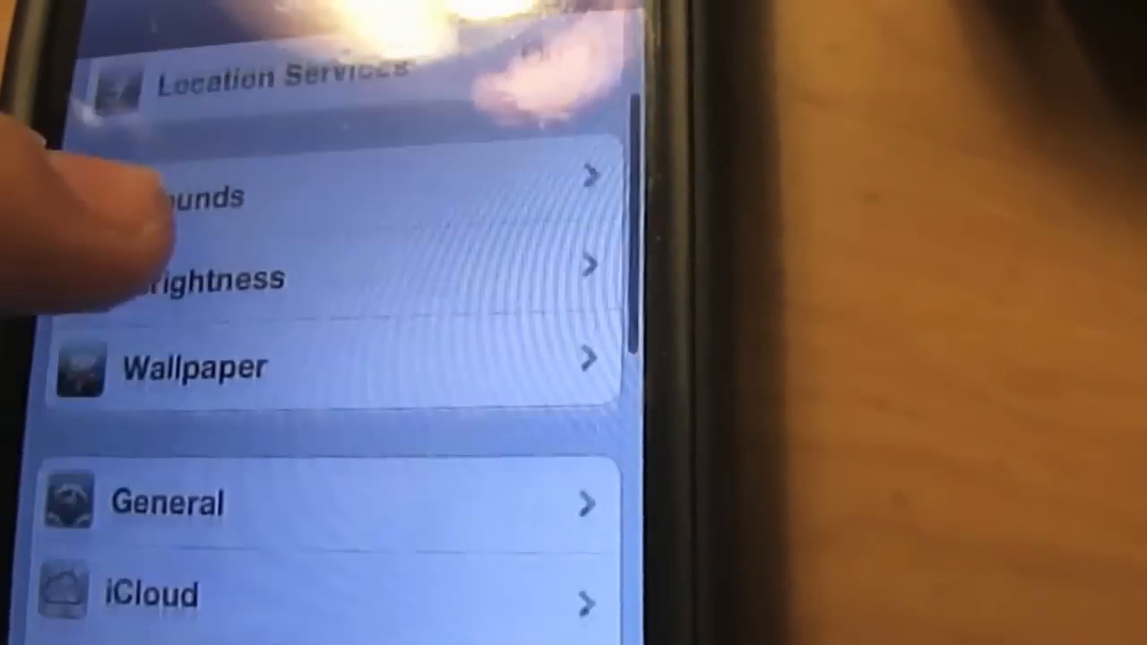
- Open the Now Playing audio output list and select the RF-MAB2 headset
scroll("down", 3)
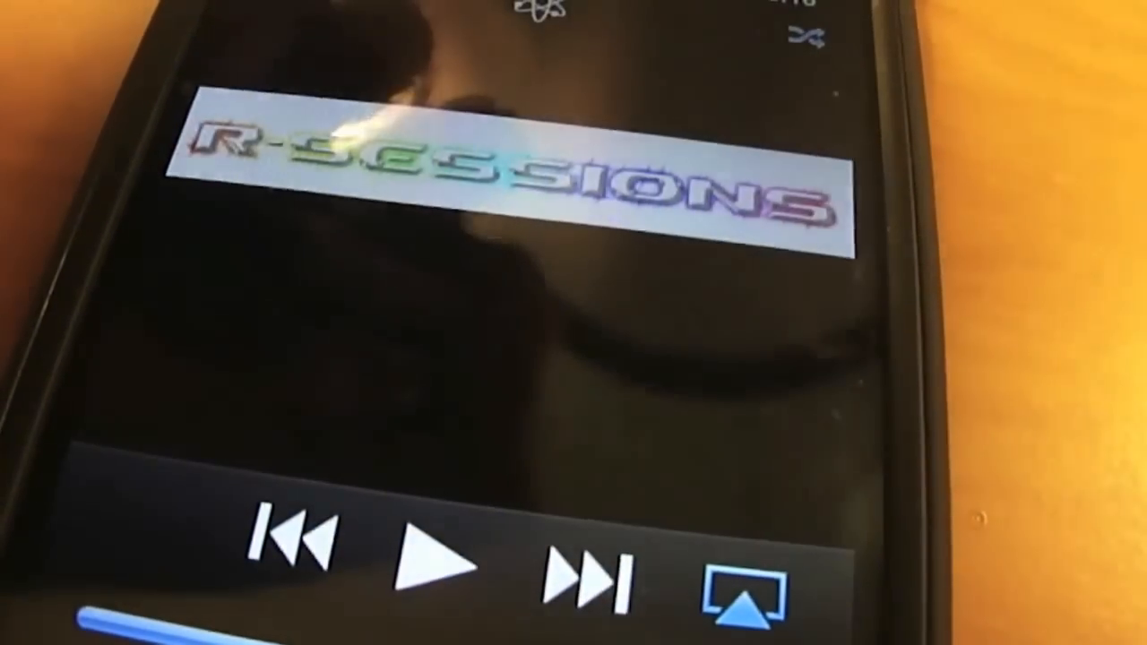
left_click(739, 582)
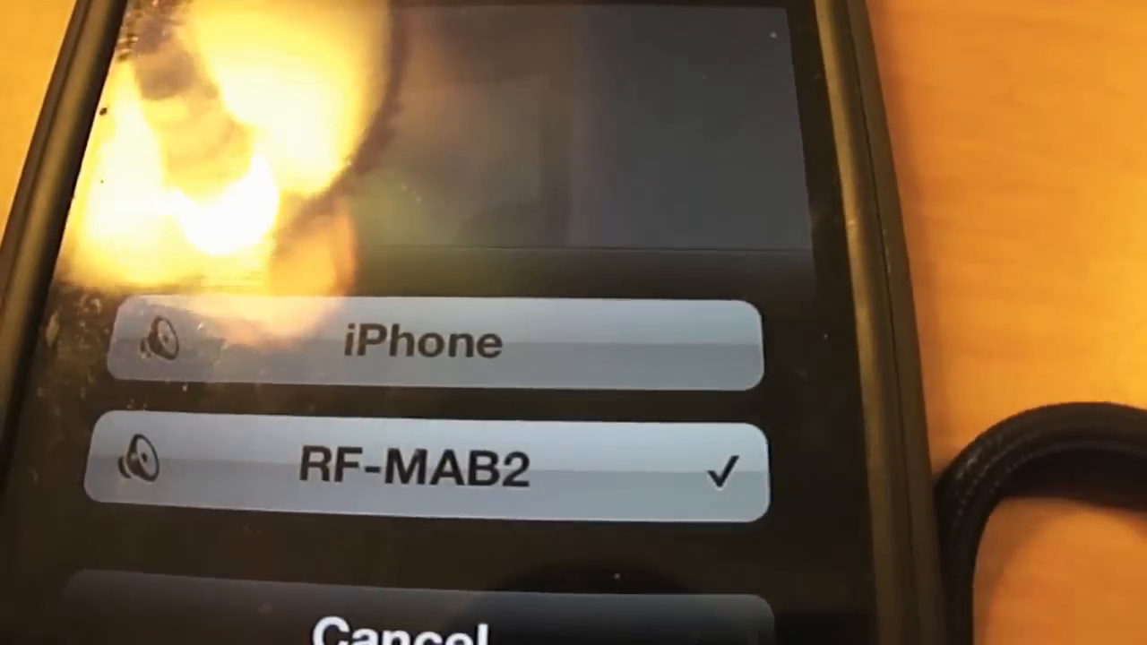